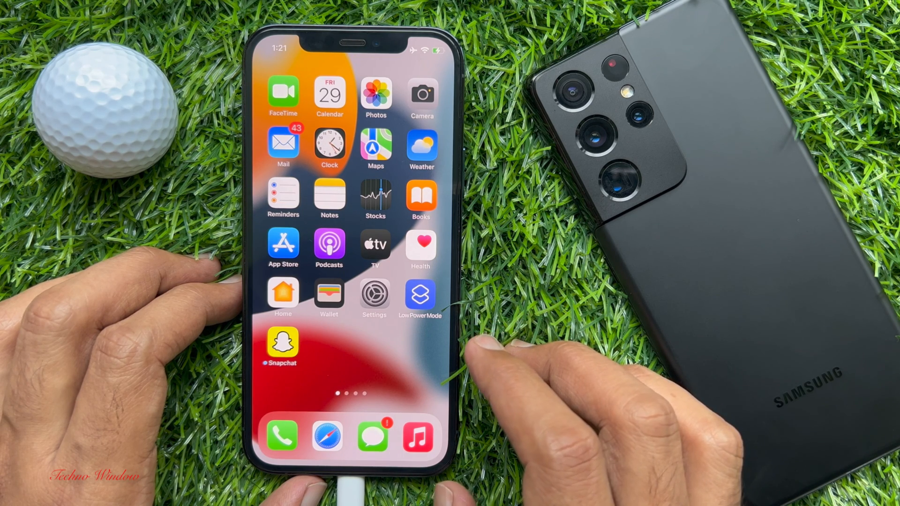
Erase all content and settings from Settings > General > Transfer or Reset iPhone
left_click(375, 296)
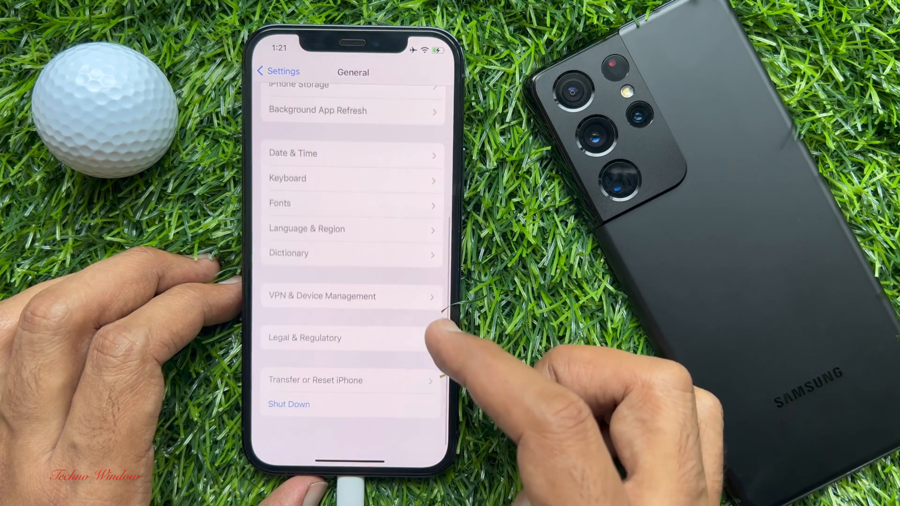
left_click(315, 380)
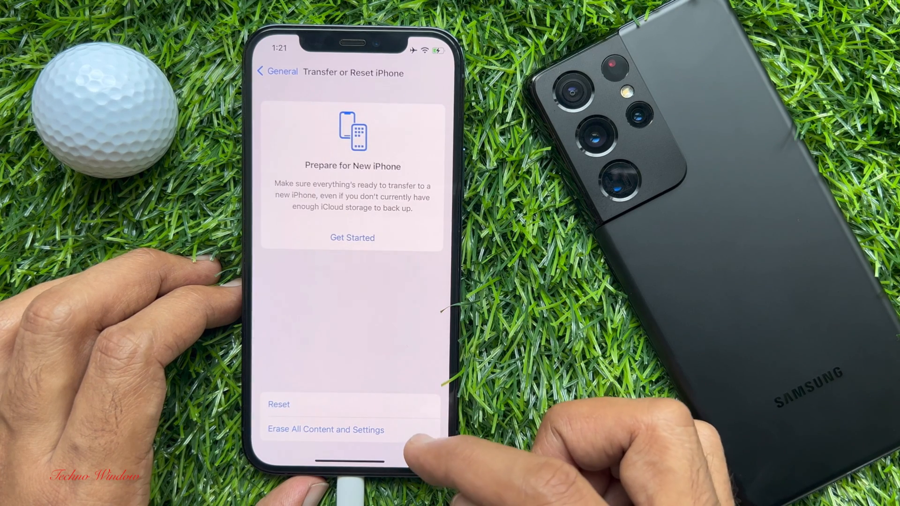
left_click(326, 430)
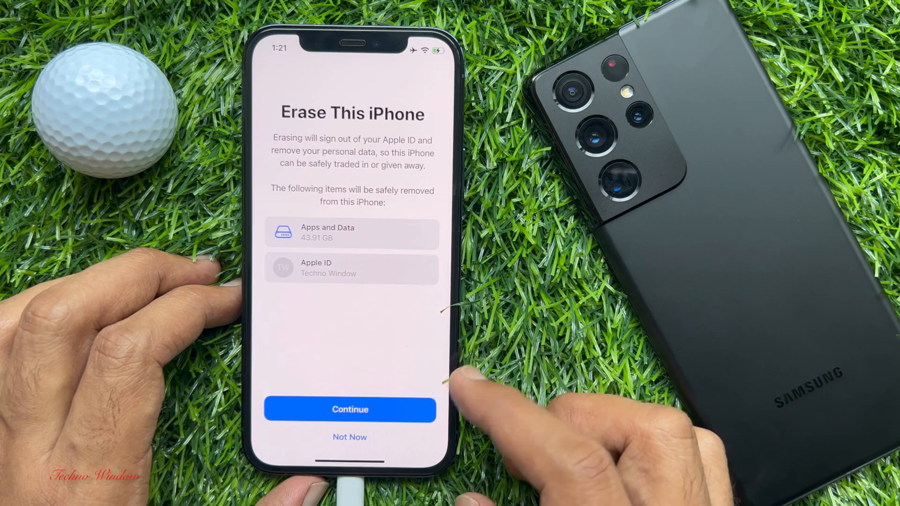
left_click(350, 410)
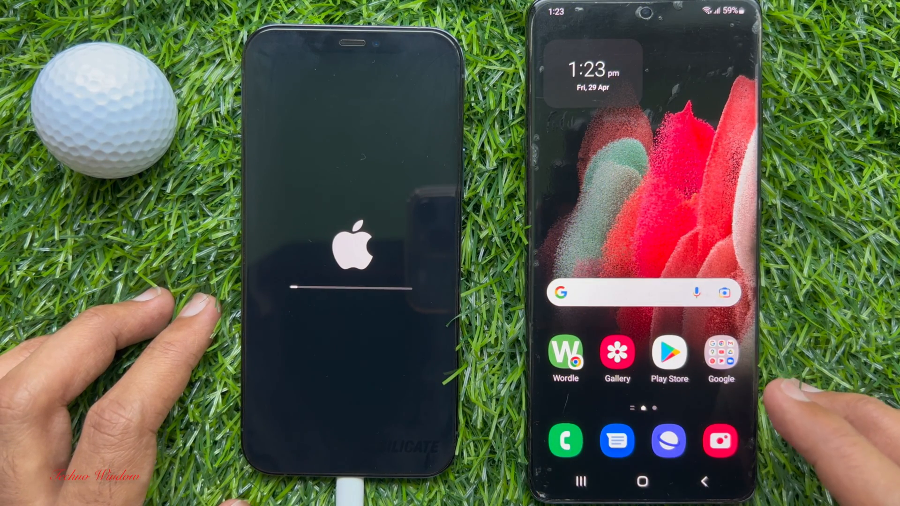
Search the Play Store for 'Move to iOS' and install Apple's app
left_click(668, 354)
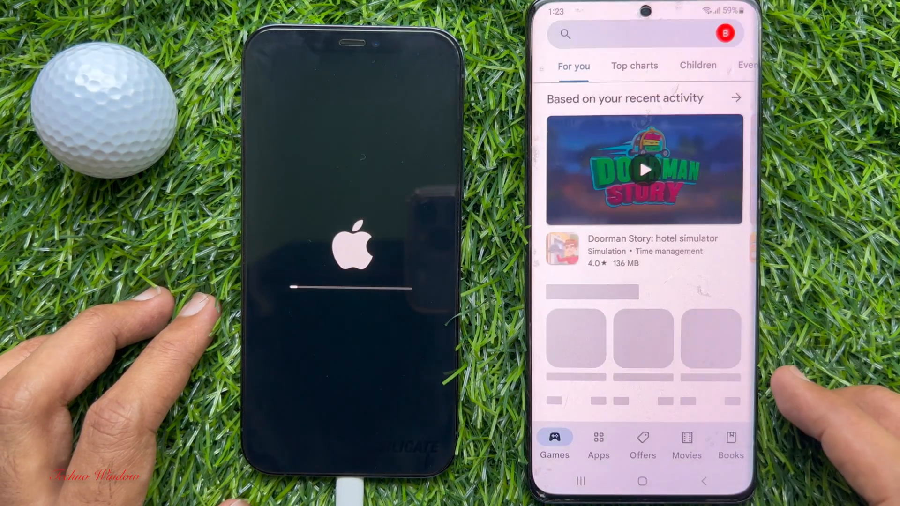
type("mo")
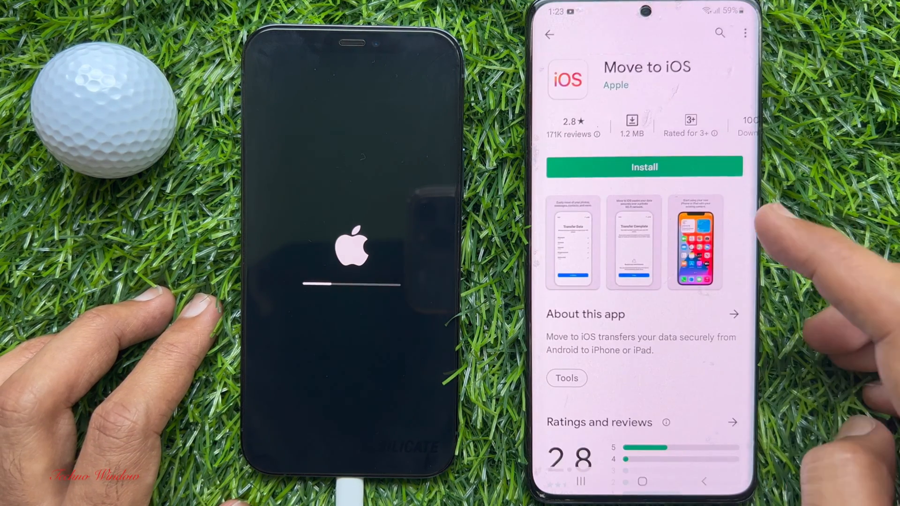
left_click(644, 167)
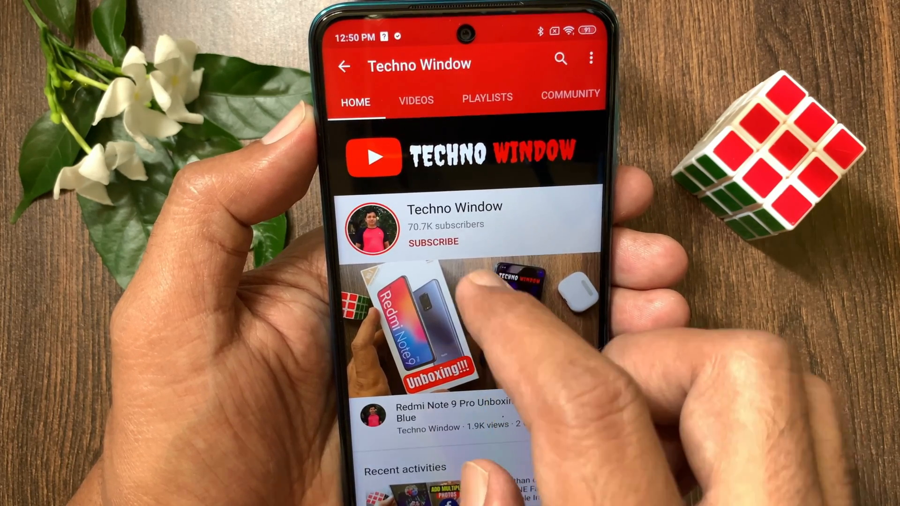
Subscribe to the Techno Window YouTube channel
left_click(433, 242)
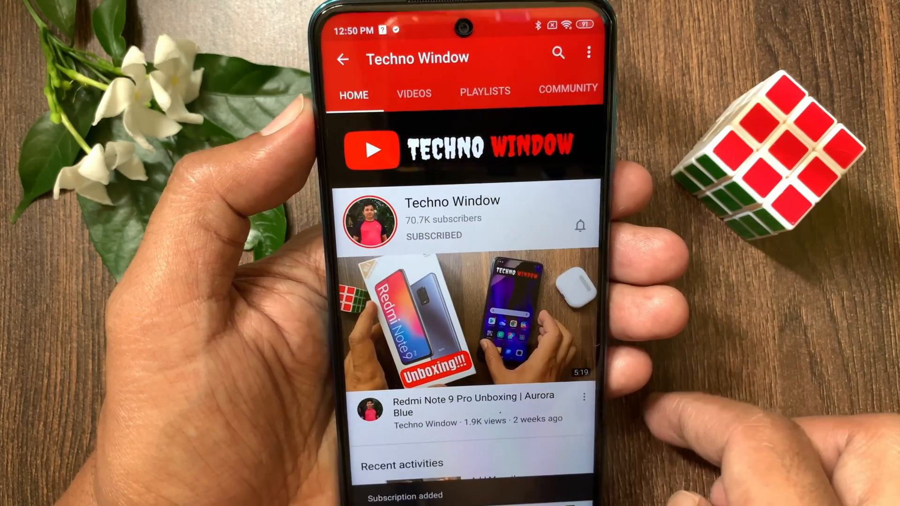